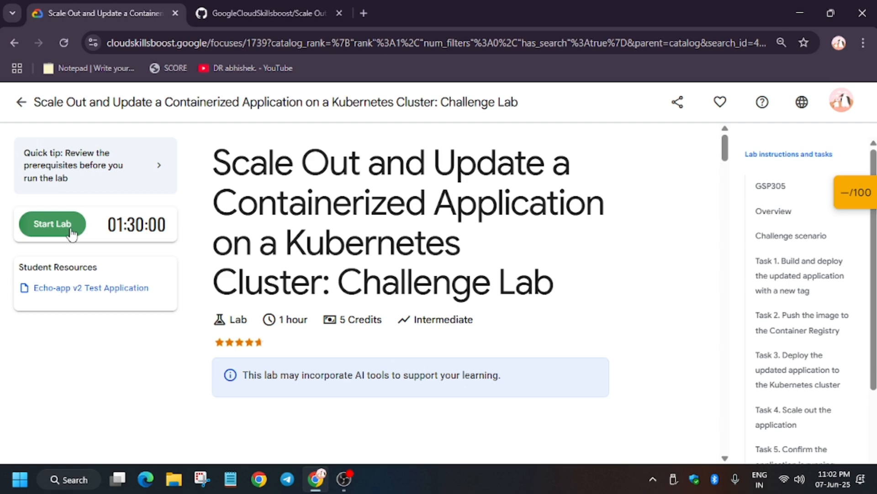
Start the challenge lab and bring up the opening options for the Google Cloud console link.
{"action": "left_click", "coordinate": [51, 224]}
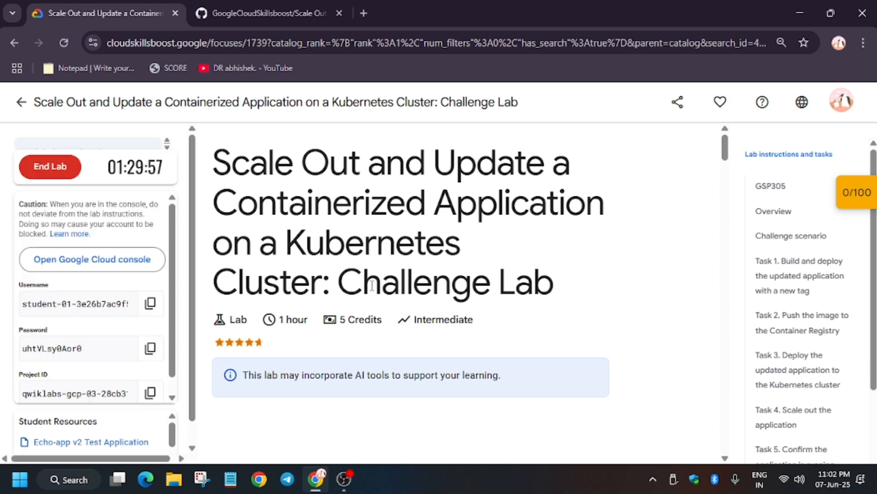
{"action": "right_click", "coordinate": [92, 258]}
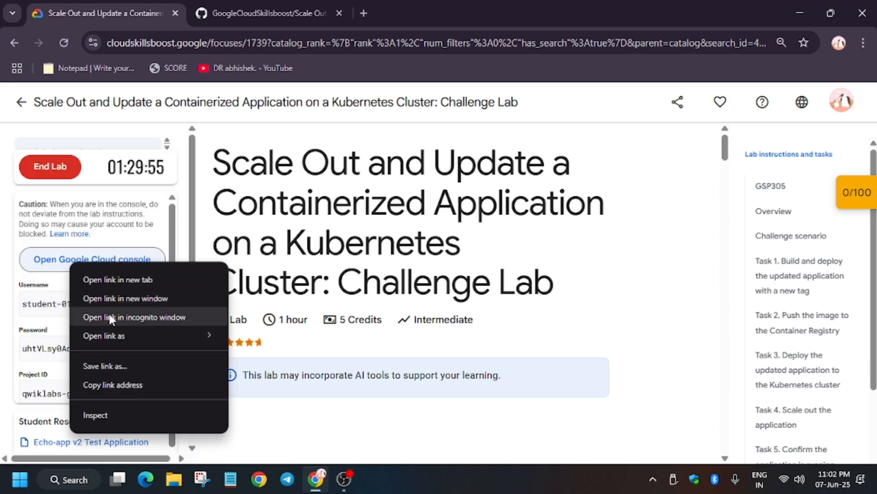
Launch the console in an incognito window and accept the new lab account's welcome terms.
{"action": "left_click", "coordinate": [133, 317]}
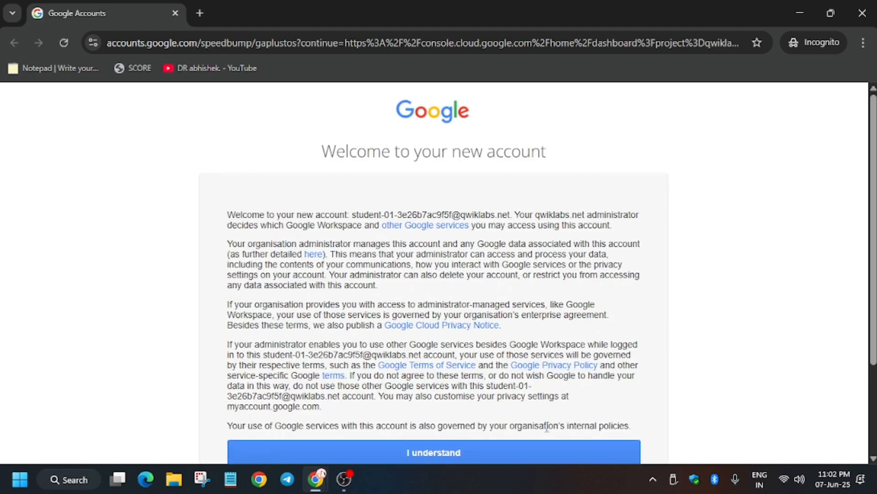
{"action": "left_click", "coordinate": [433, 452]}
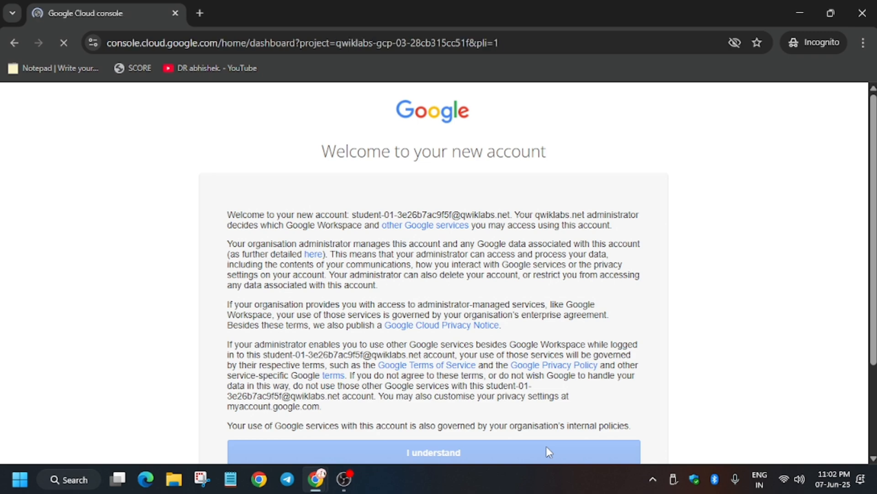
{"action": "left_click", "coordinate": [433, 453]}
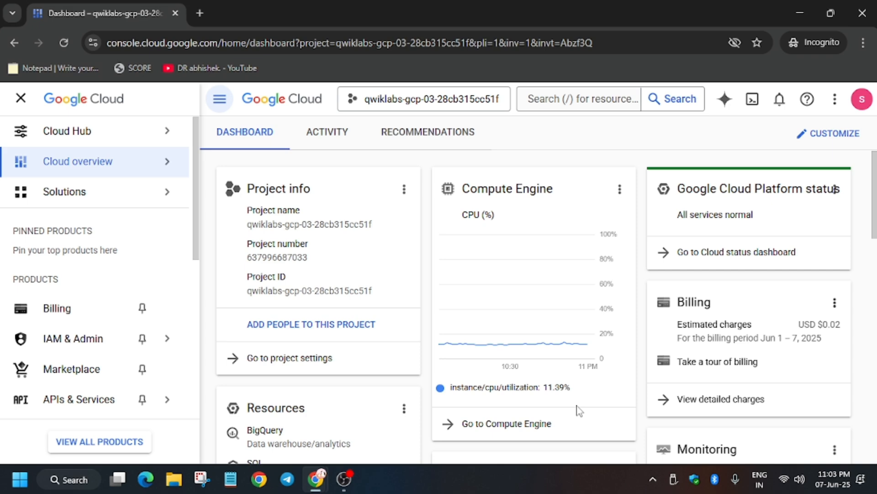
Activate Cloud Shell and authorize it to use the lab project's credentials.
{"action": "left_click", "coordinate": [752, 98]}
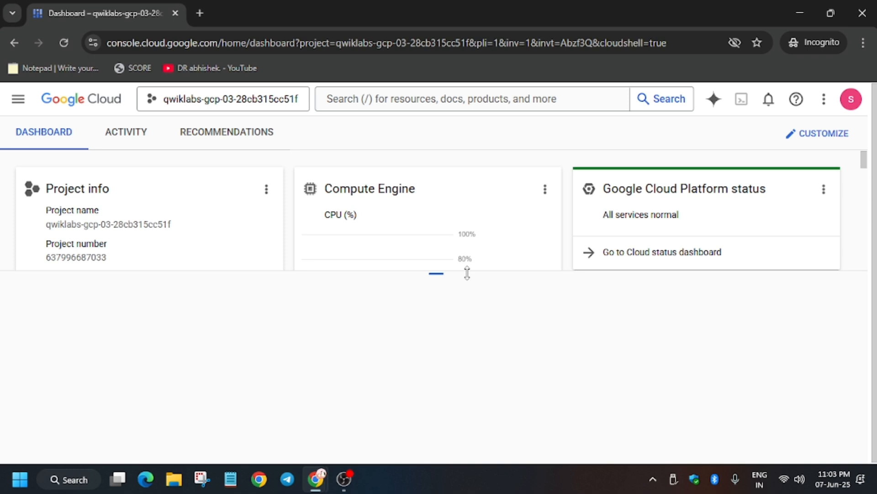
{"action": "left_click", "coordinate": [741, 98]}
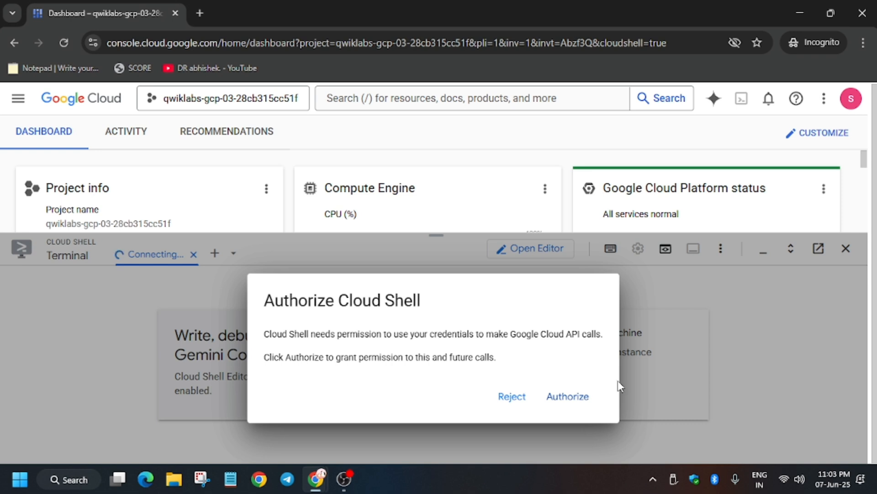
{"action": "left_click", "coordinate": [567, 396]}
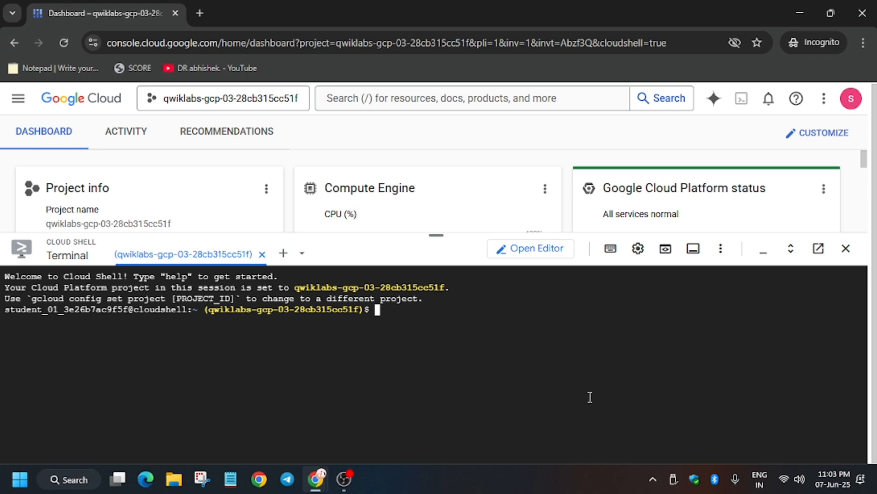
{"action": "mouse_move", "coordinate": [582, 395]}
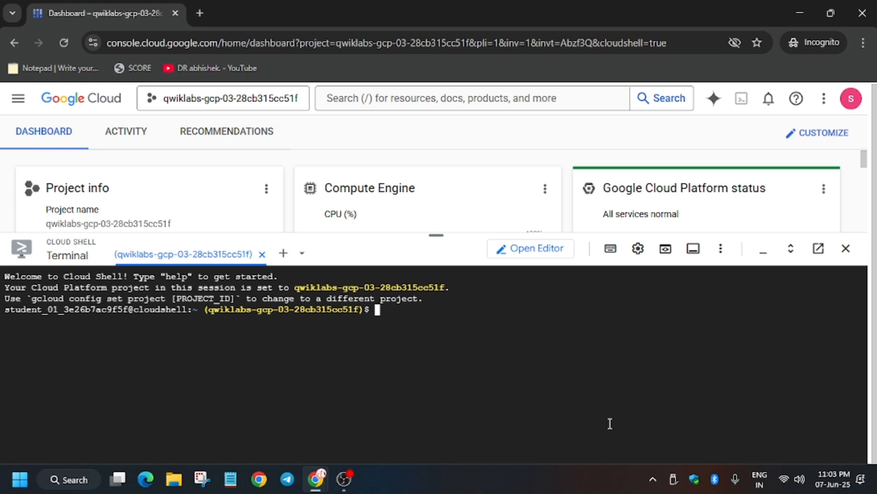
{"action": "left_click", "coordinate": [100, 13]}
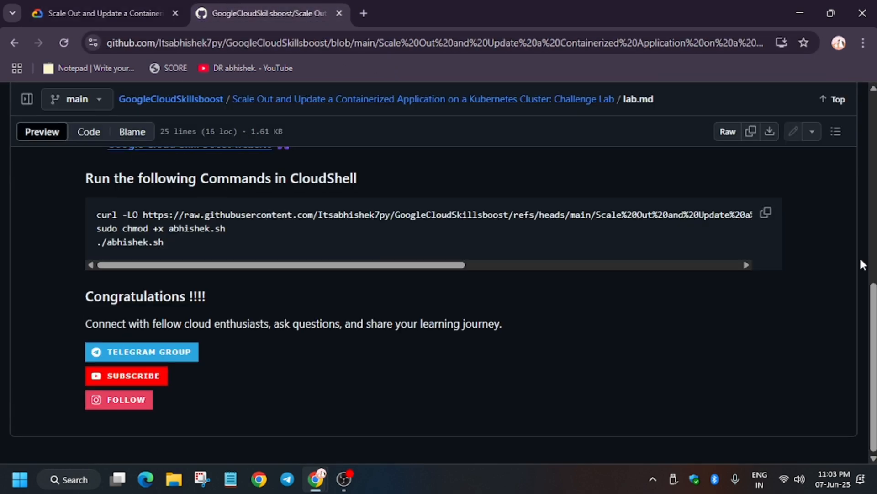
Copy the GitHub lab.md commands that download and run the lab script.
{"action": "left_click", "coordinate": [101, 13]}
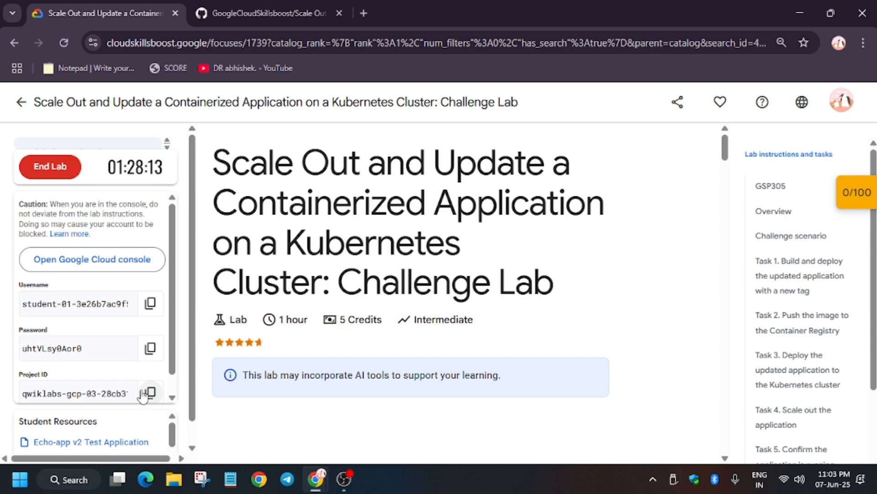
Scroll the lab instructions to the Challenge scenario naming zone us-central1-c.
{"action": "scroll", "scroll_direction": "down", "scroll_amount": 3}
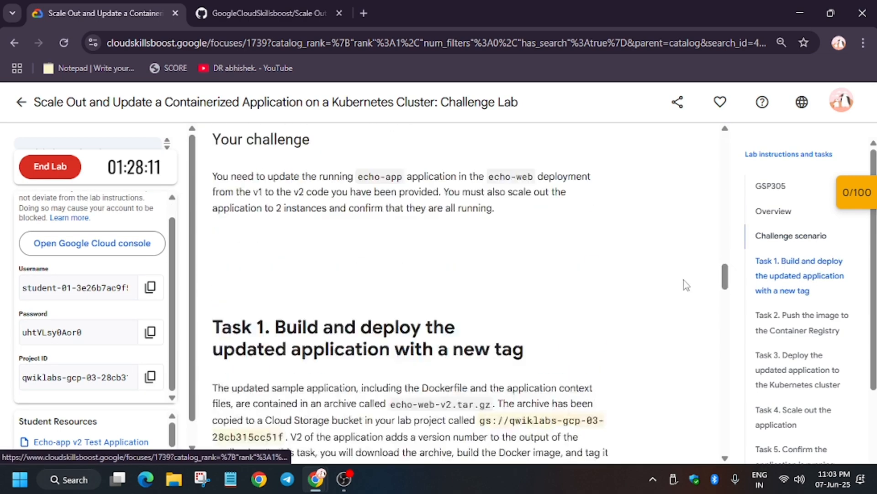
{"action": "scroll", "scroll_direction": "down", "scroll_amount": 3}
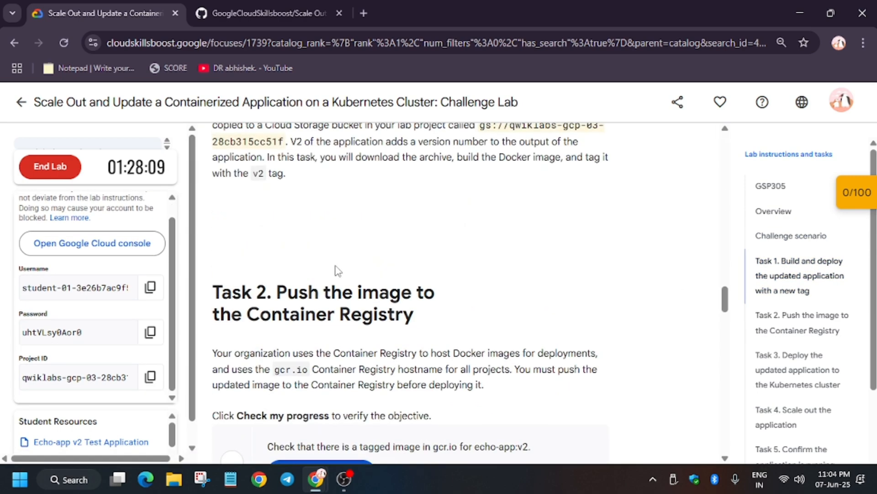
{"action": "scroll", "scroll_direction": "up", "scroll_amount": 3}
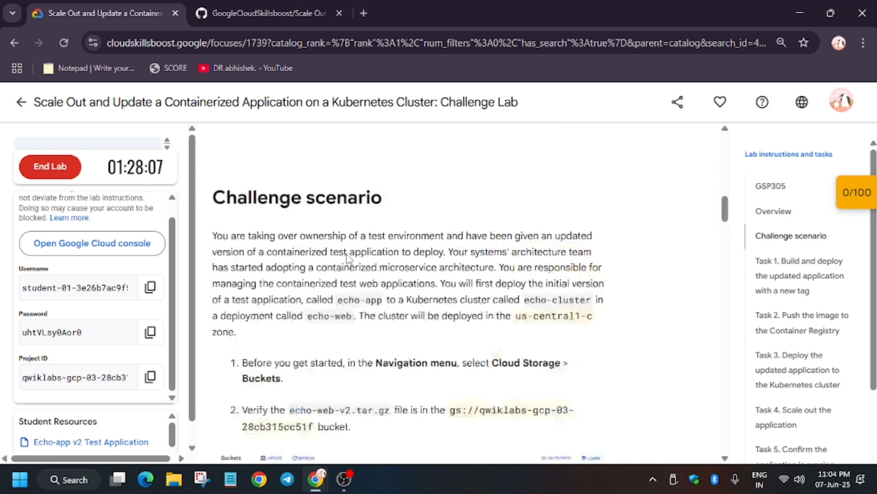
{"action": "scroll", "scroll_direction": "down", "scroll_amount": 3}
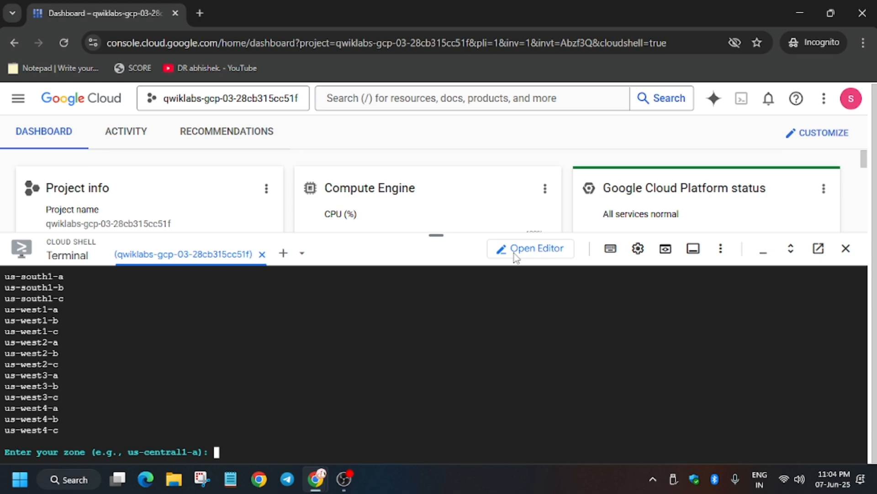
Answer the script's zone prompt in Cloud Shell with us-central1-c.
{"action": "type", "text": "us-central1-c"}
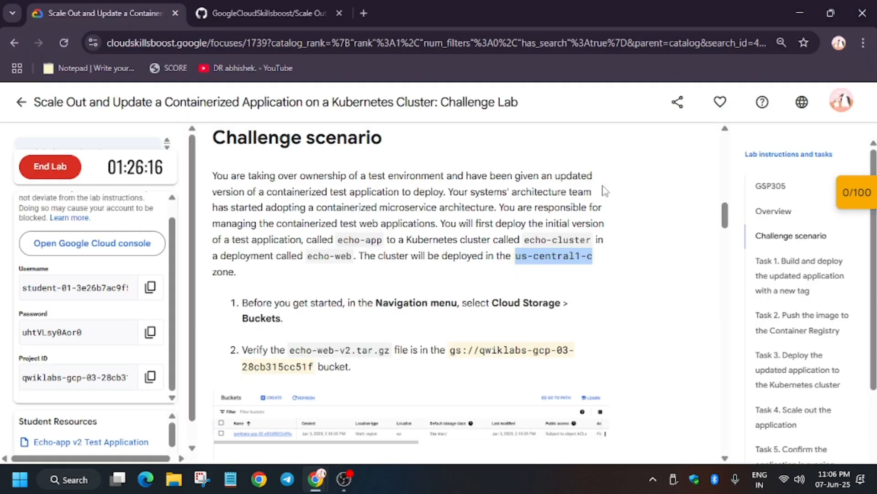
Check the tagged echo-app:v2 image checkpoint, scoring 25/25 for a 25/100 lab total.
{"action": "left_click", "coordinate": [855, 192]}
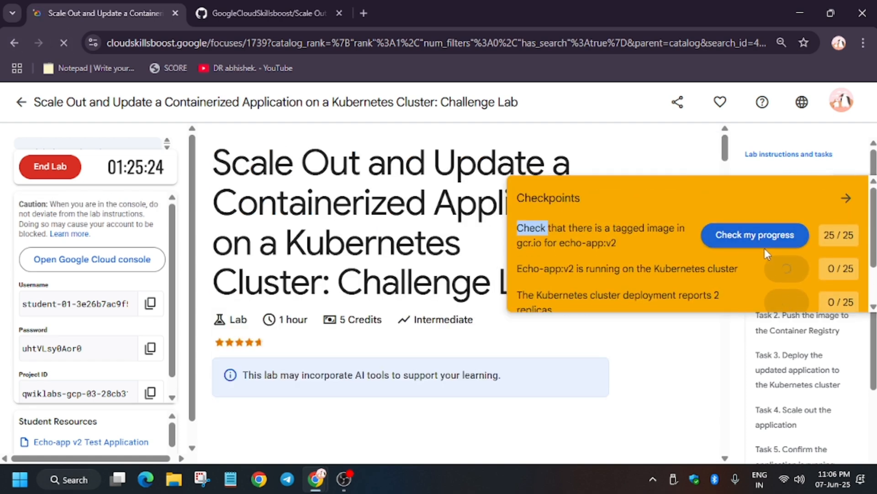
{"action": "left_click", "coordinate": [754, 235]}
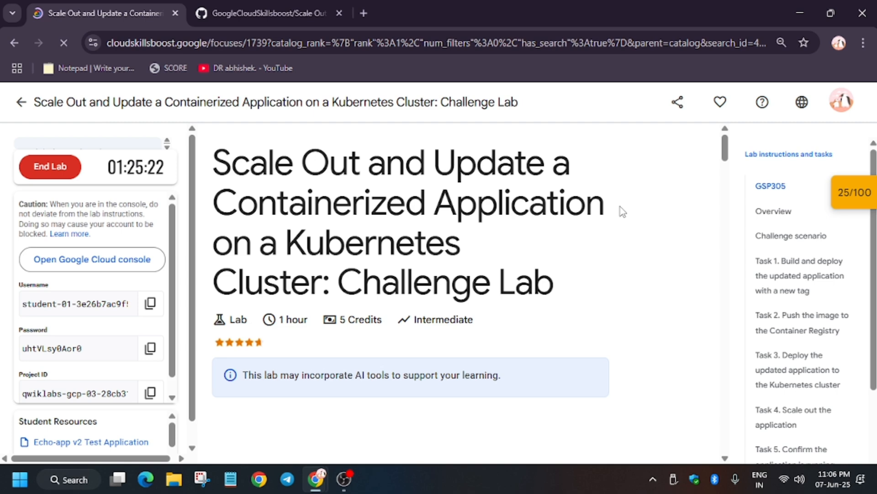